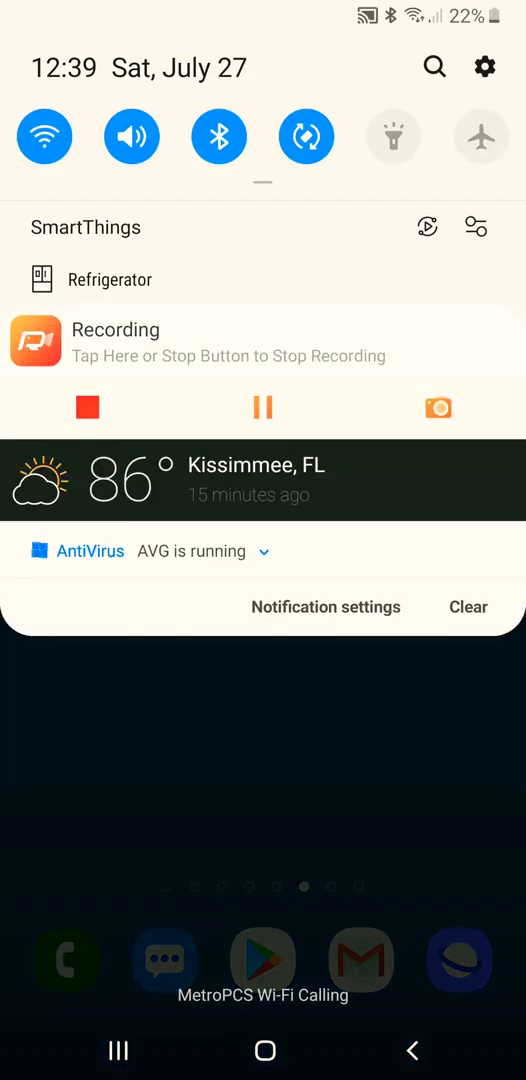
# Check the phone is on the TEST 2.4 Wi-Fi network, then go home
pyautogui.click(44, 136)
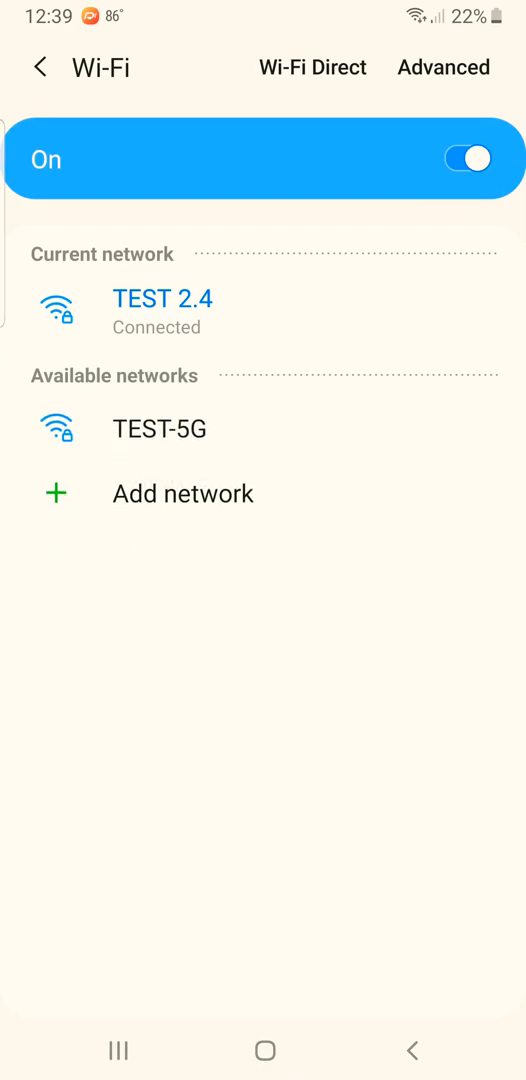
pyautogui.click(263, 1050)
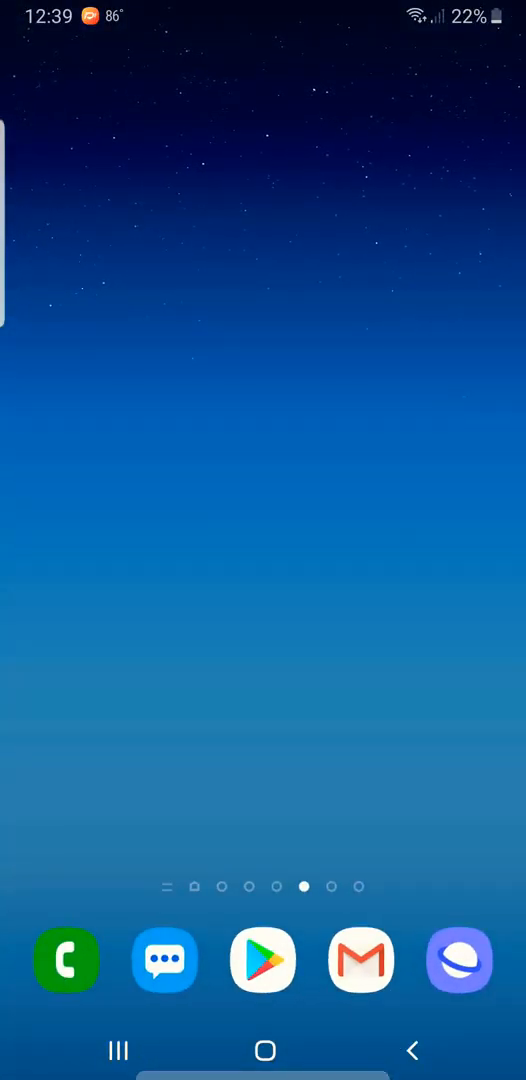
# Launch Samsung Internet and load 192.168.1.1
pyautogui.click(459, 960)
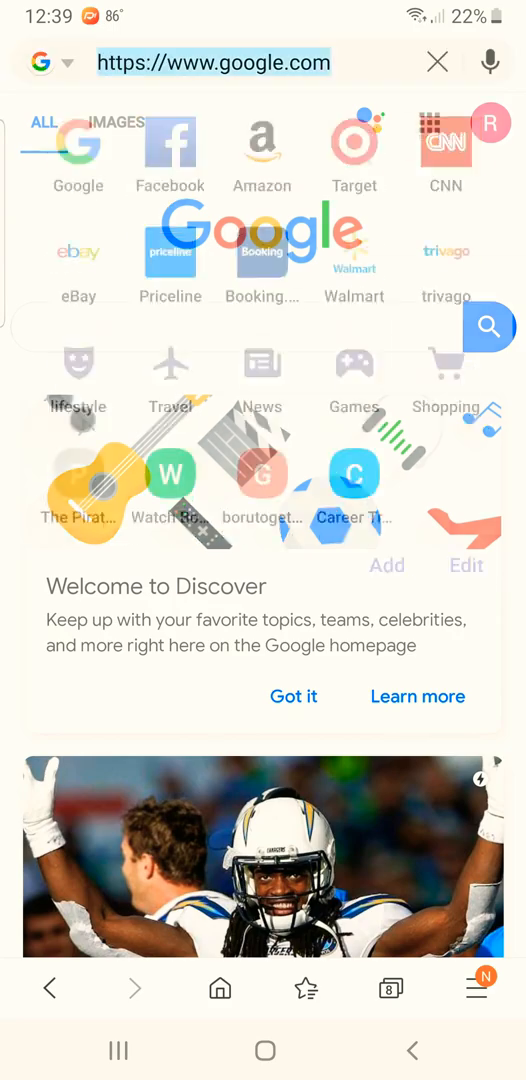
pyautogui.write('192.')
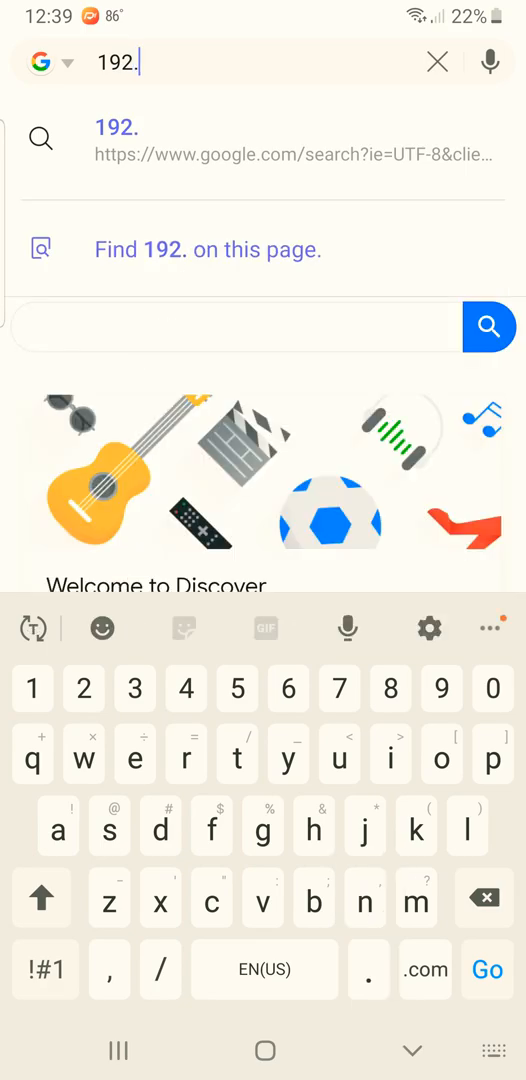
pyautogui.write('168.1.1')
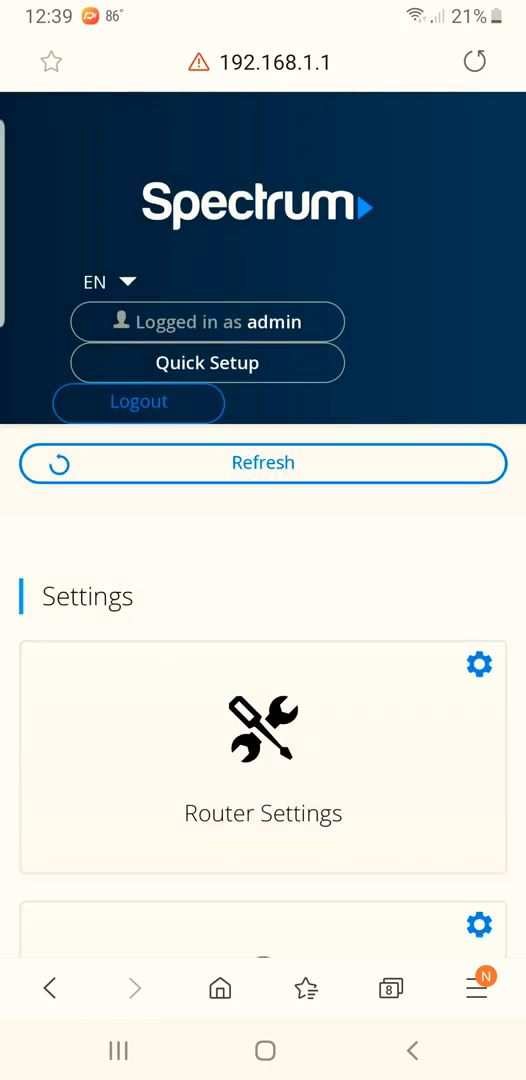
# Open Quick Setup and log in with user name admin and the password
pyautogui.click(137, 403)
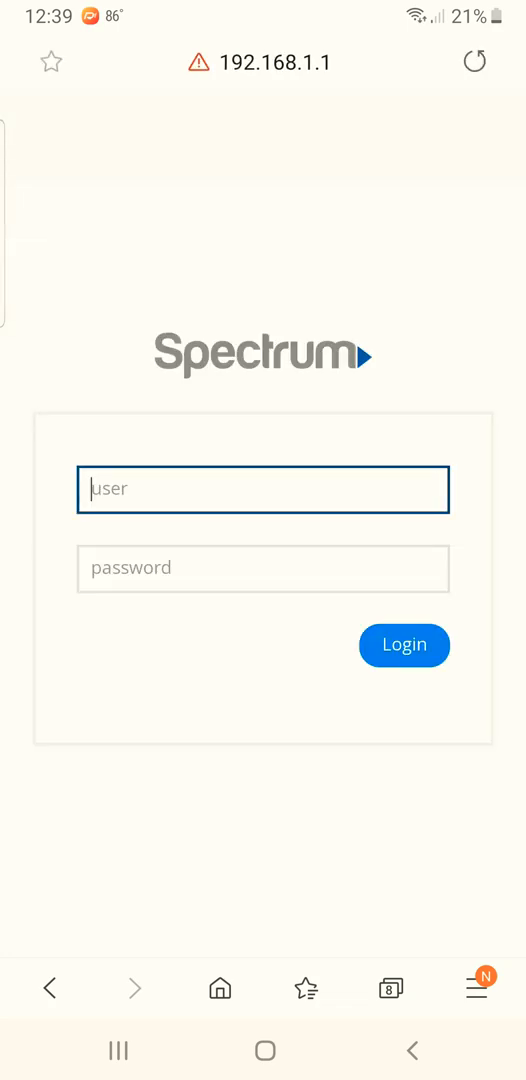
pyautogui.click(262, 489)
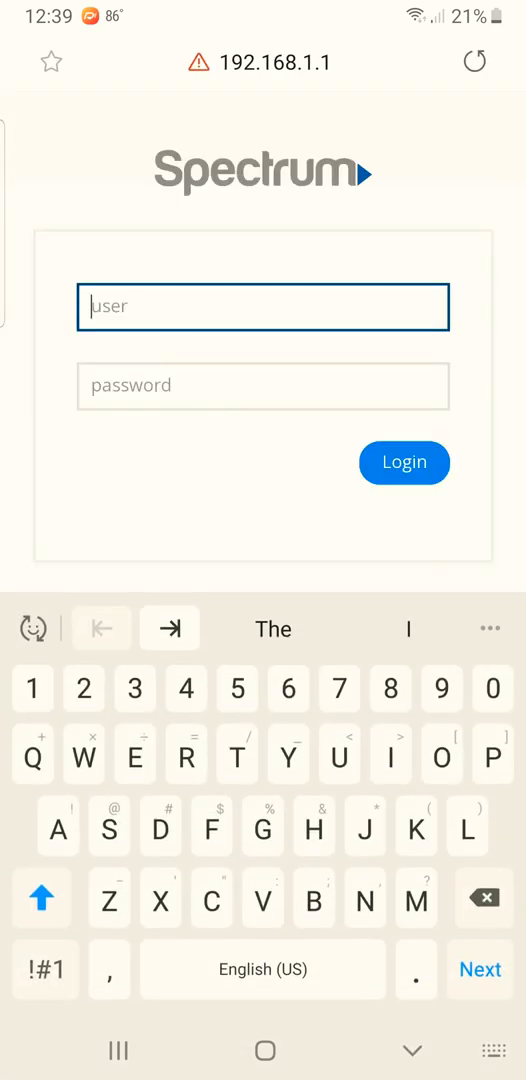
pyautogui.write('ad')
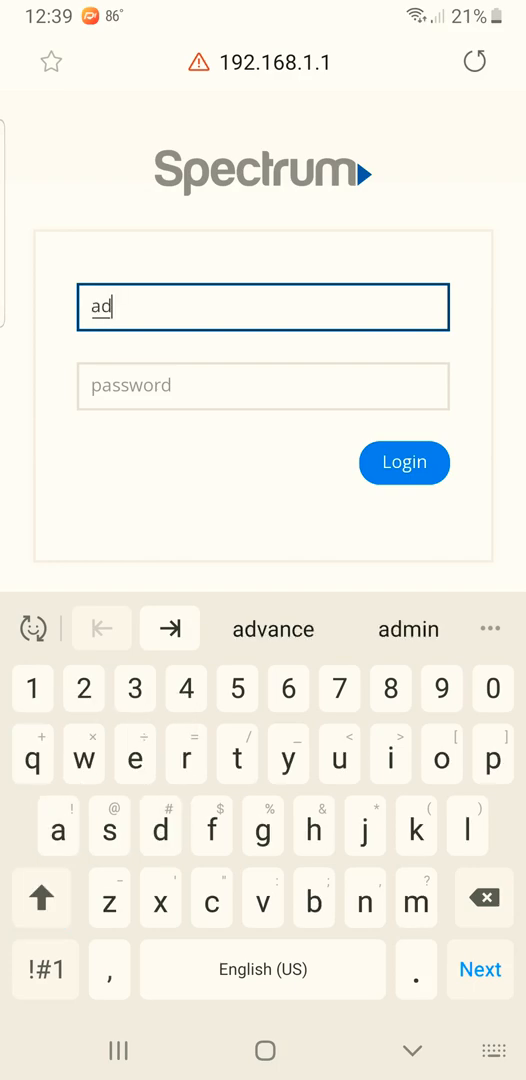
pyautogui.click(408, 629)
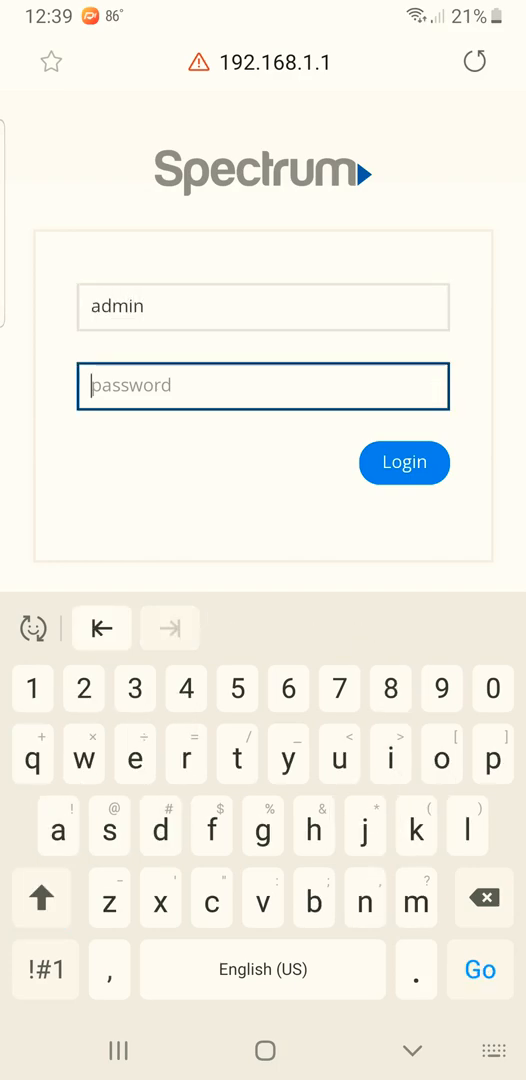
pyautogui.write('.')
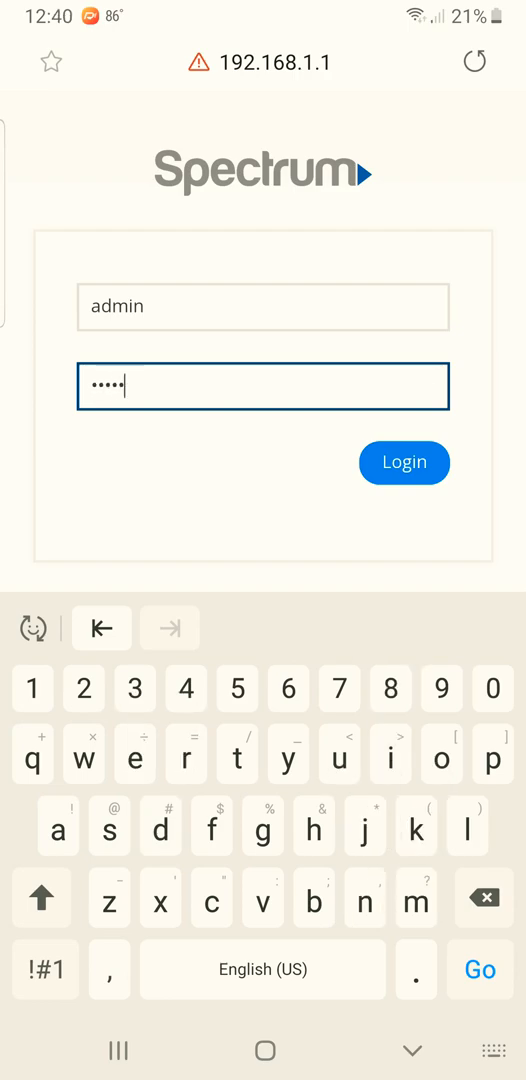
pyautogui.click(403, 462)
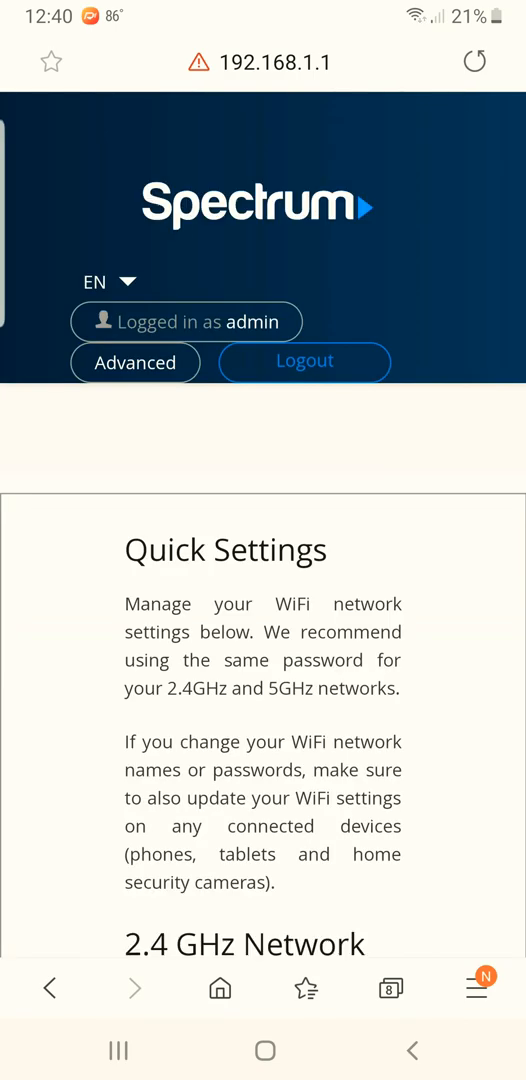
# Change the 2.4 GHz WiFi Network Name (SSID) field from TEST 2.4 to Test
pyautogui.scroll(-3)
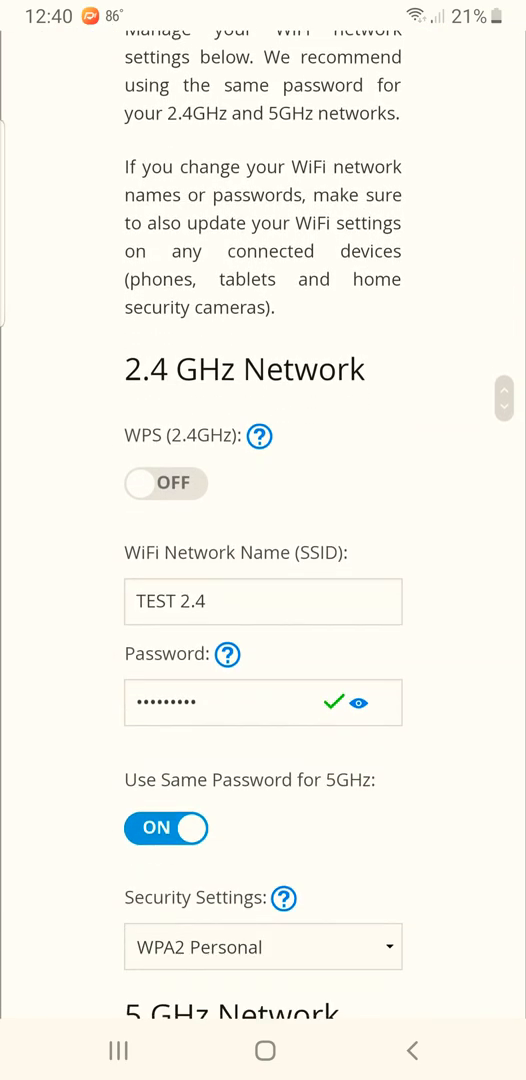
pyautogui.scroll(-3)
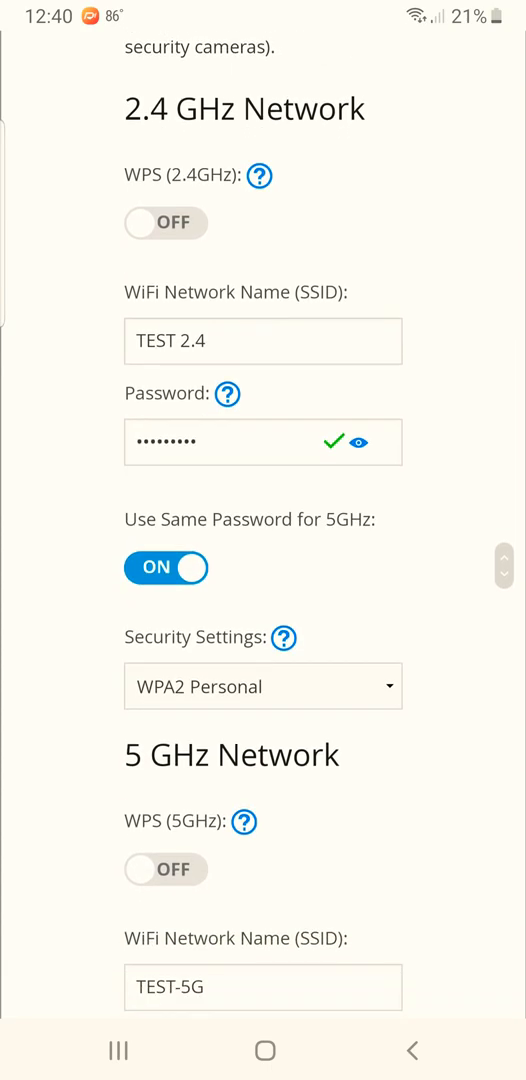
pyautogui.scroll(-3)
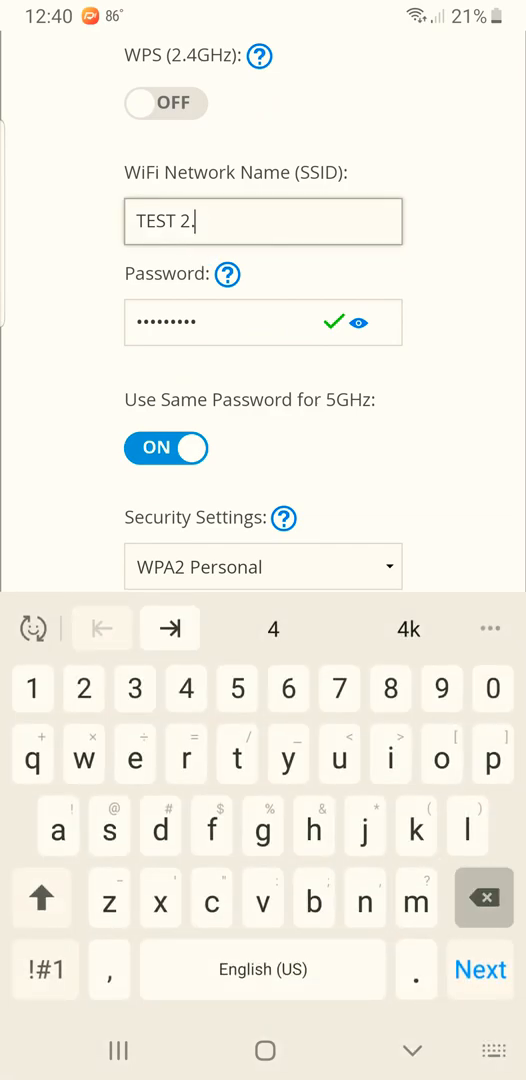
pyautogui.click(483, 897)
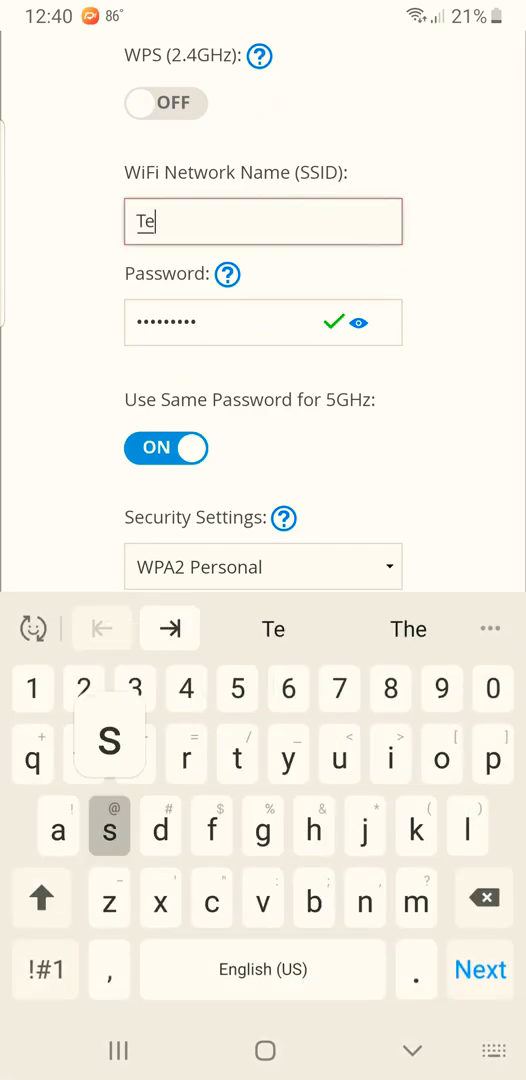
pyautogui.scroll(-3)
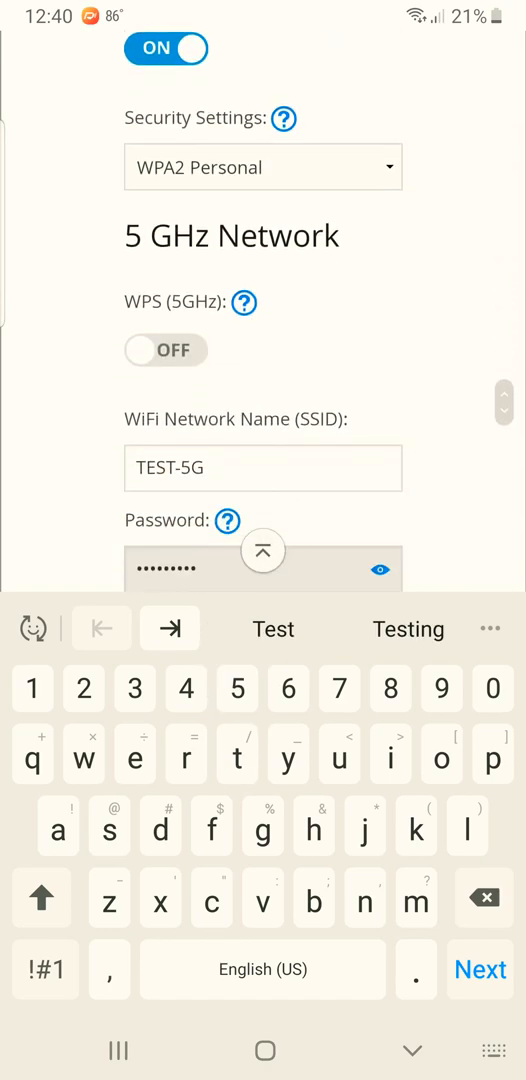
pyautogui.scroll(-3)
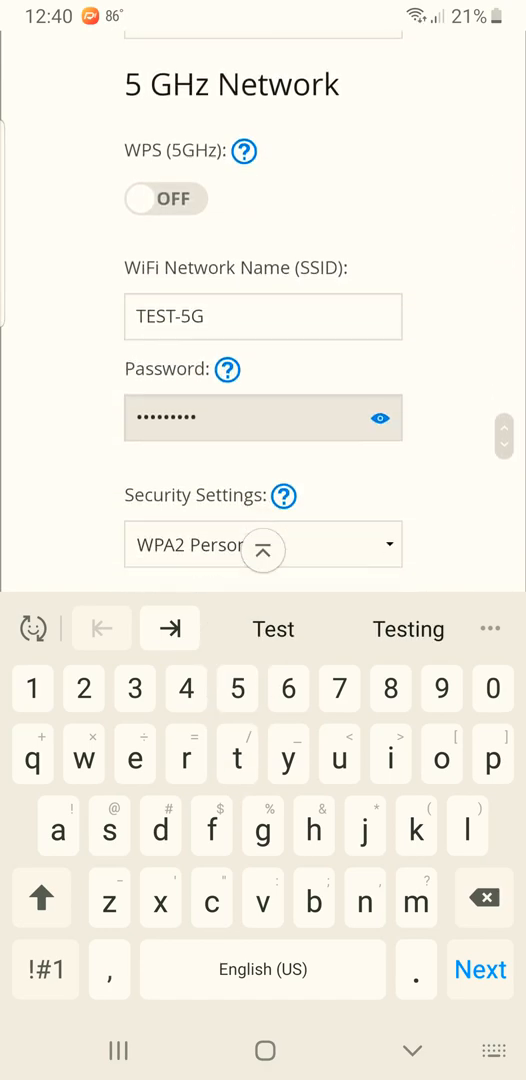
pyautogui.scroll(-3)
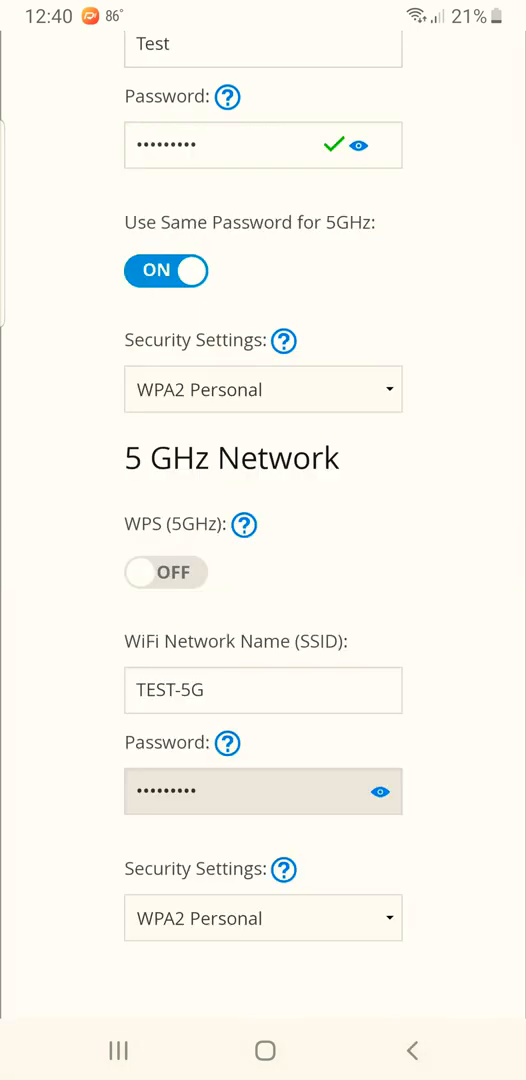
pyautogui.scroll(-3)
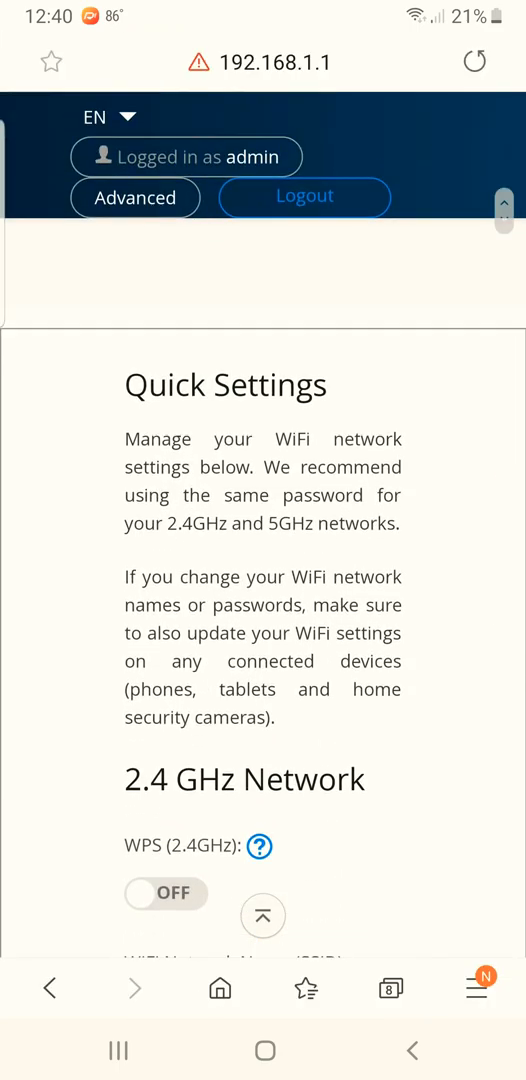
pyautogui.scroll(3)
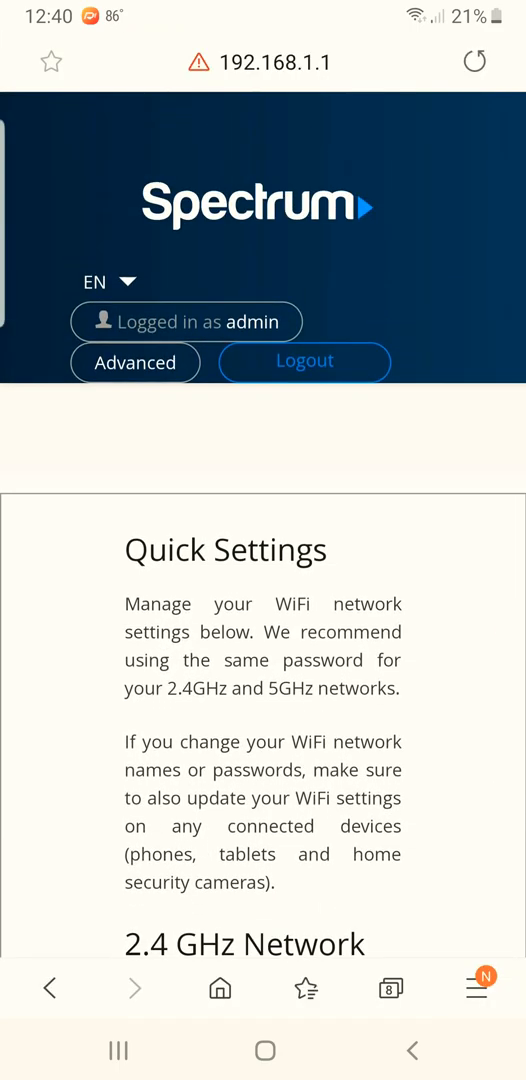